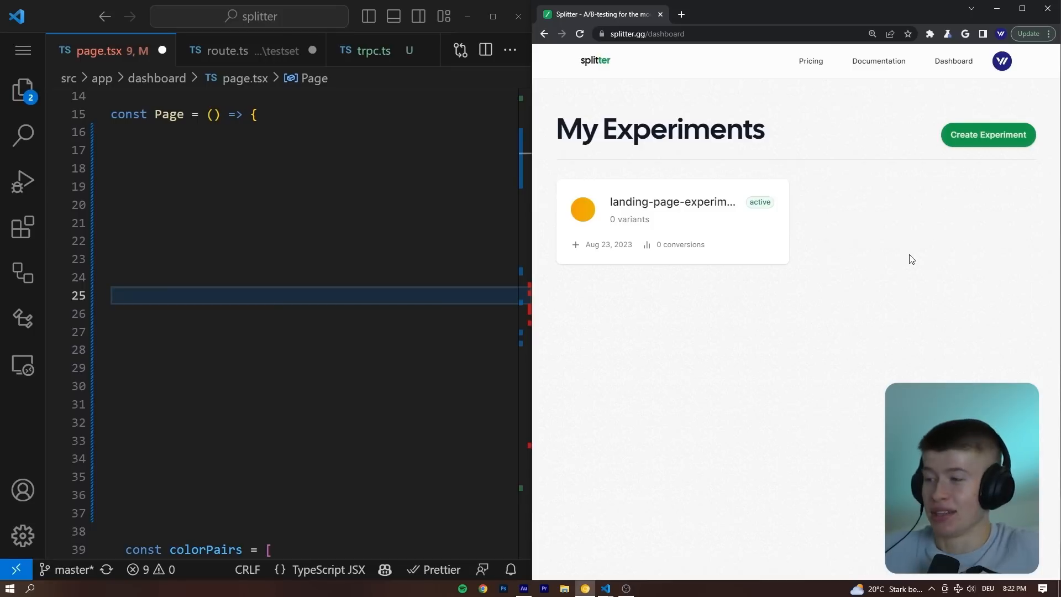
mouse_move(748, 221)
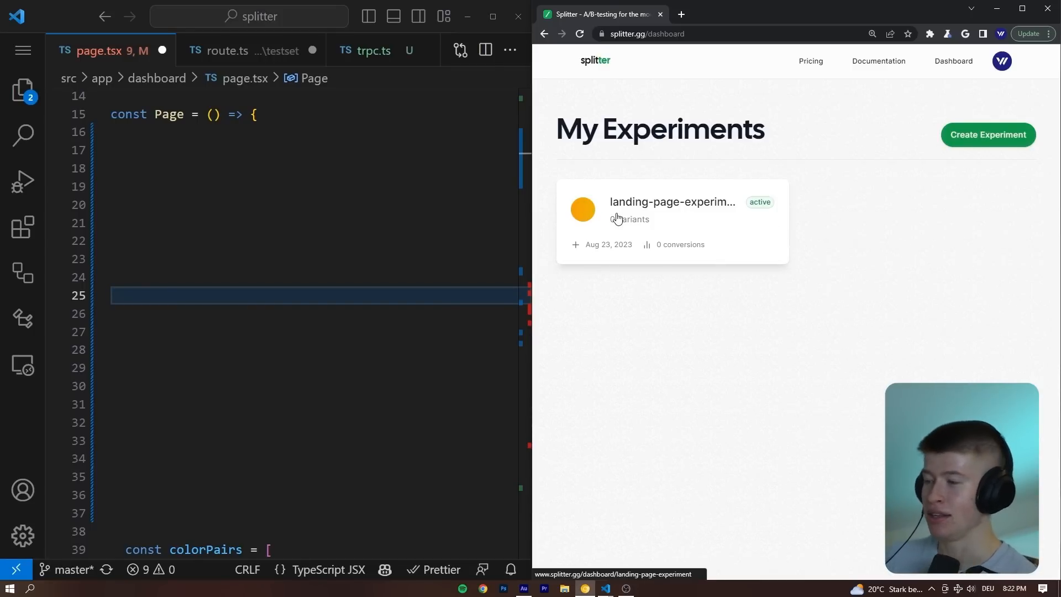
mouse_move(736, 244)
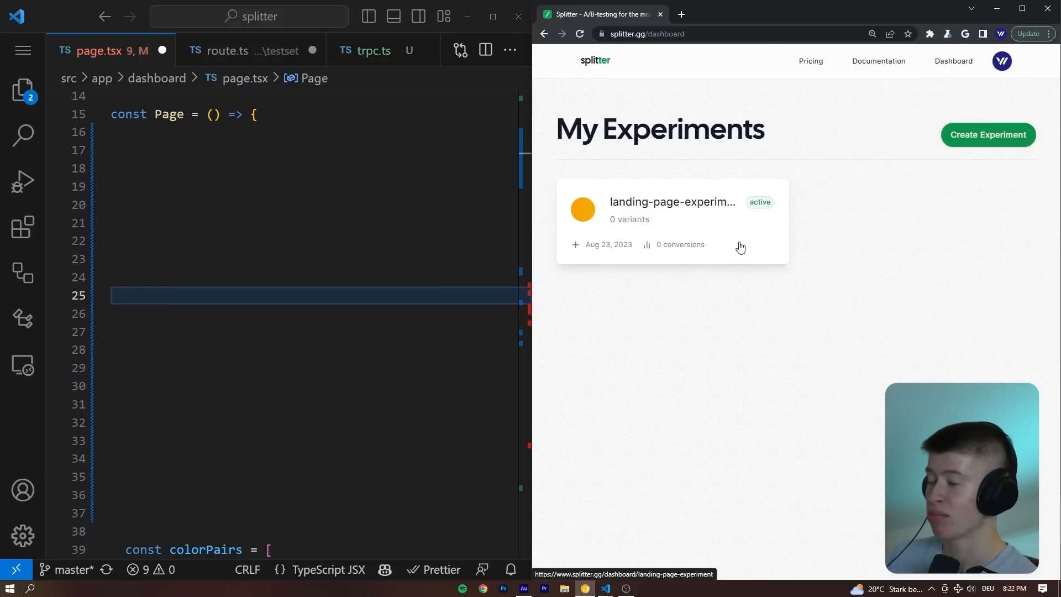
Open the testset API route.ts file beside the Splitter dashboard.
click(226, 51)
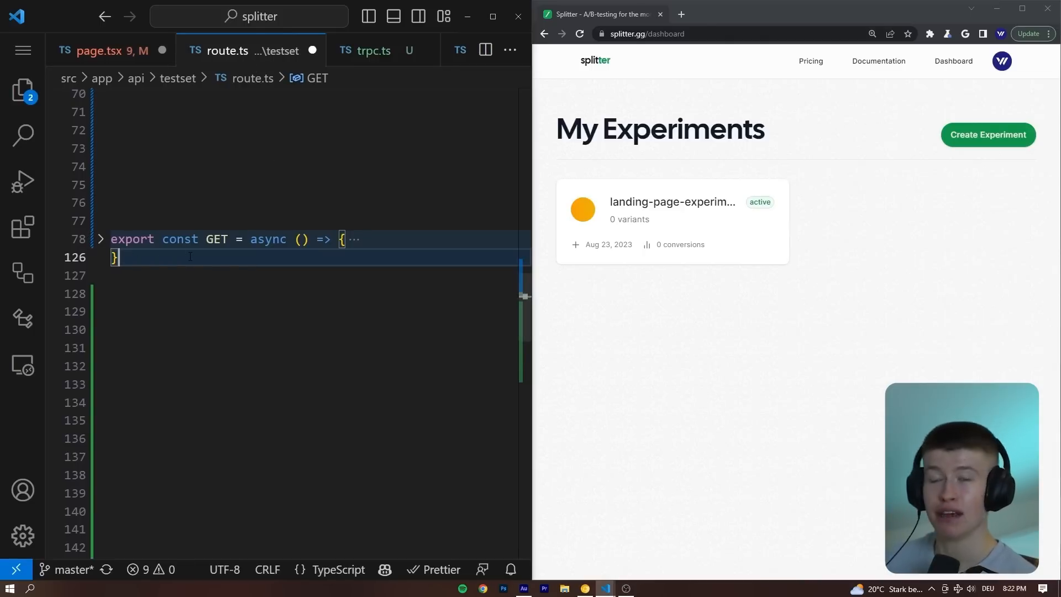
mouse_move(668, 271)
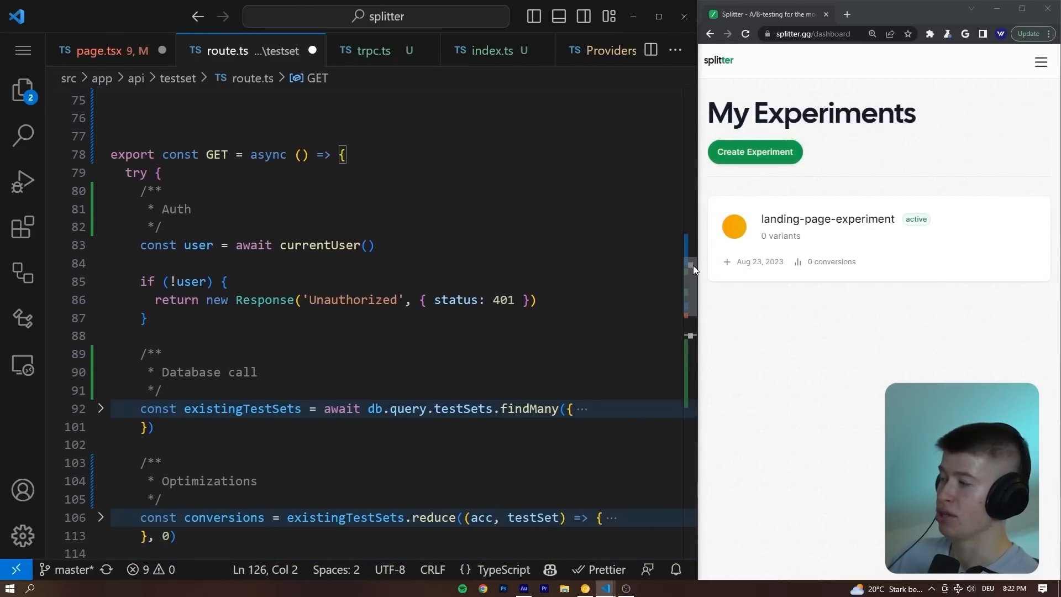
Highlight the authentication check in the testset GET route.
click(175, 211)
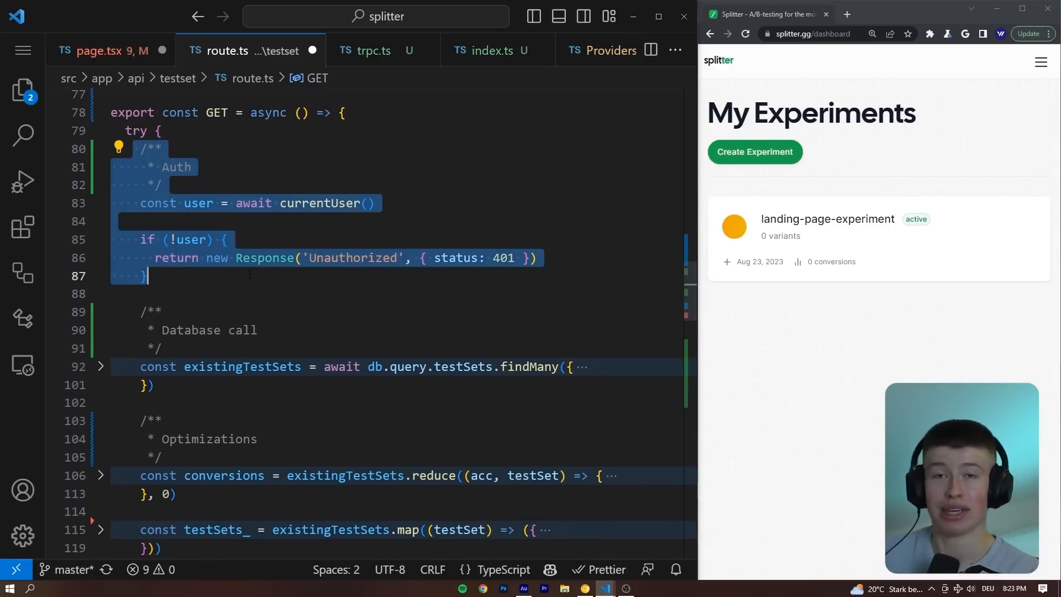
mouse_move(814, 252)
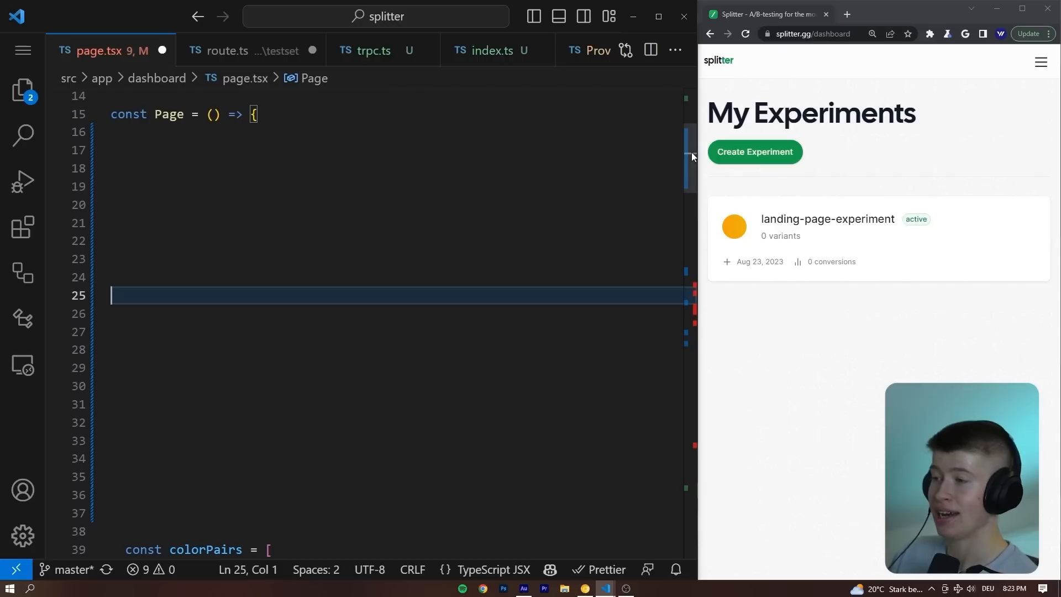
Insert a useQuery call destructuring data as testSets, isLoading and refetch.
key(ctrl+a)
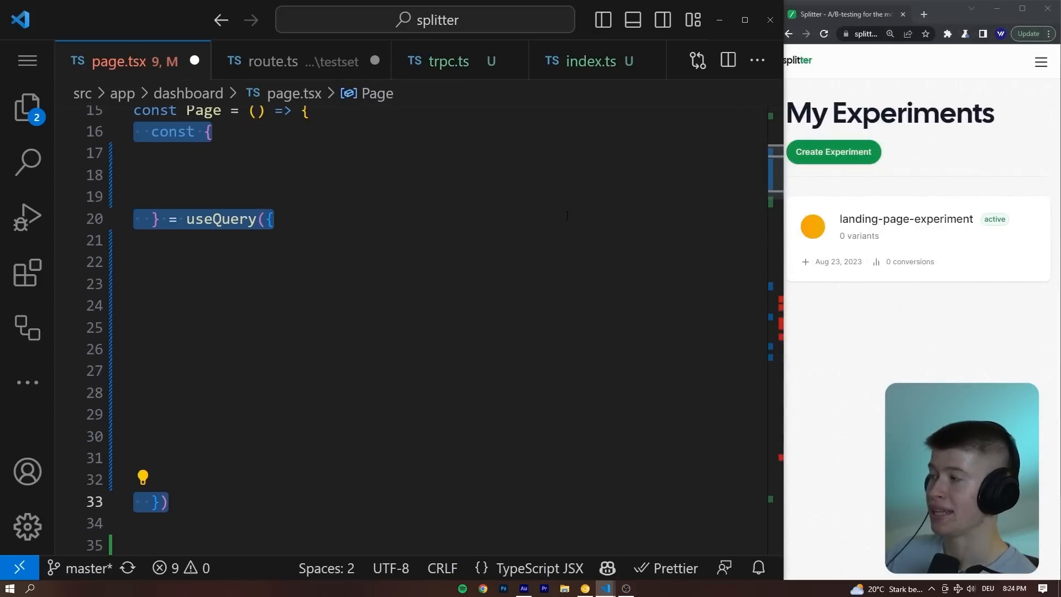
text(data: testSets,)
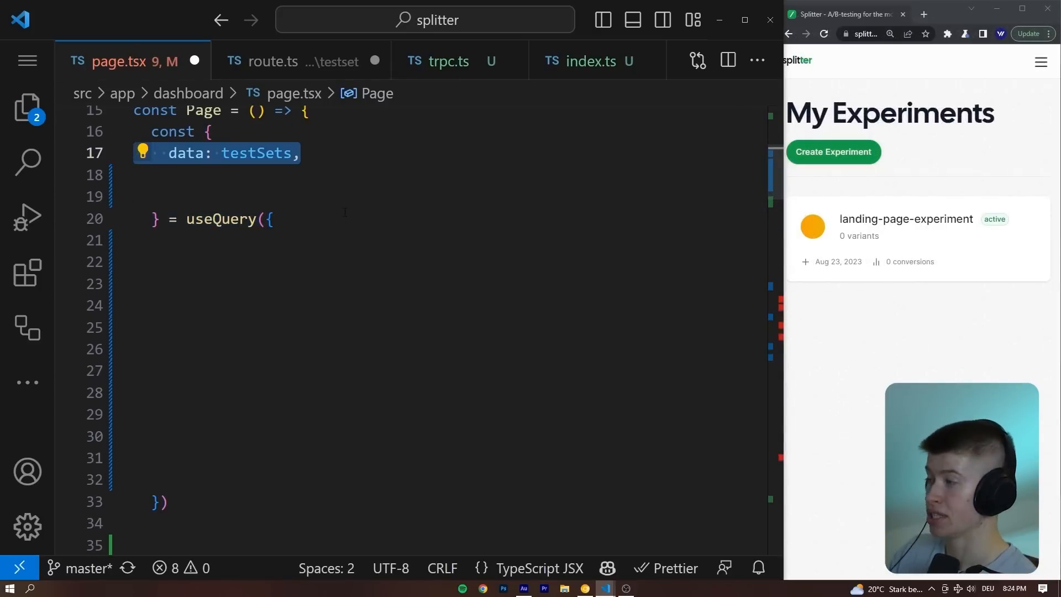
text(isLoading,)
click(439, 197)
text(refetch,)
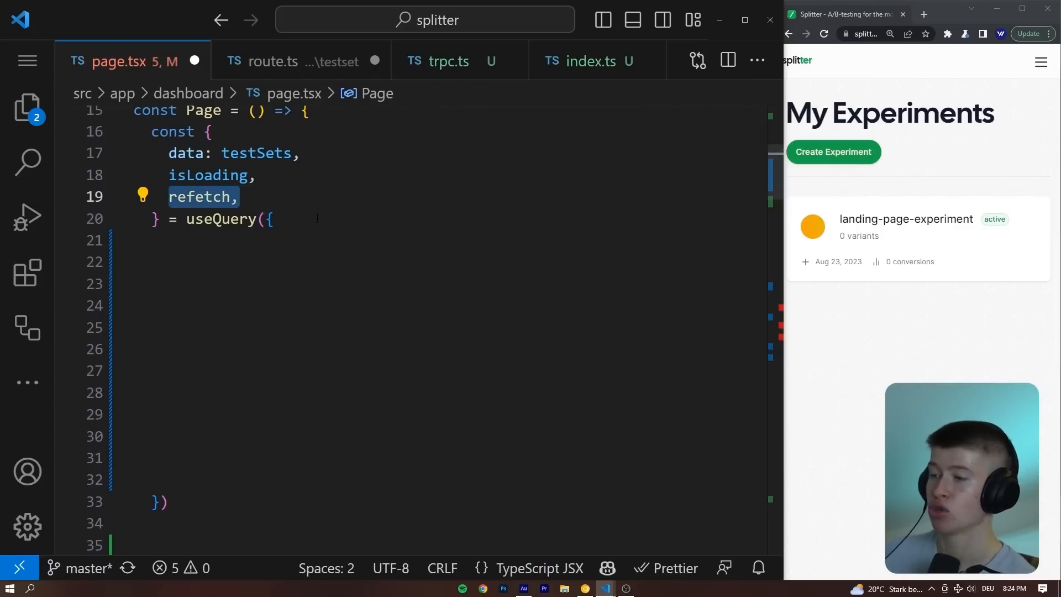
Create a Splitter experiment named 'second', then return to the editor.
click(833, 152)
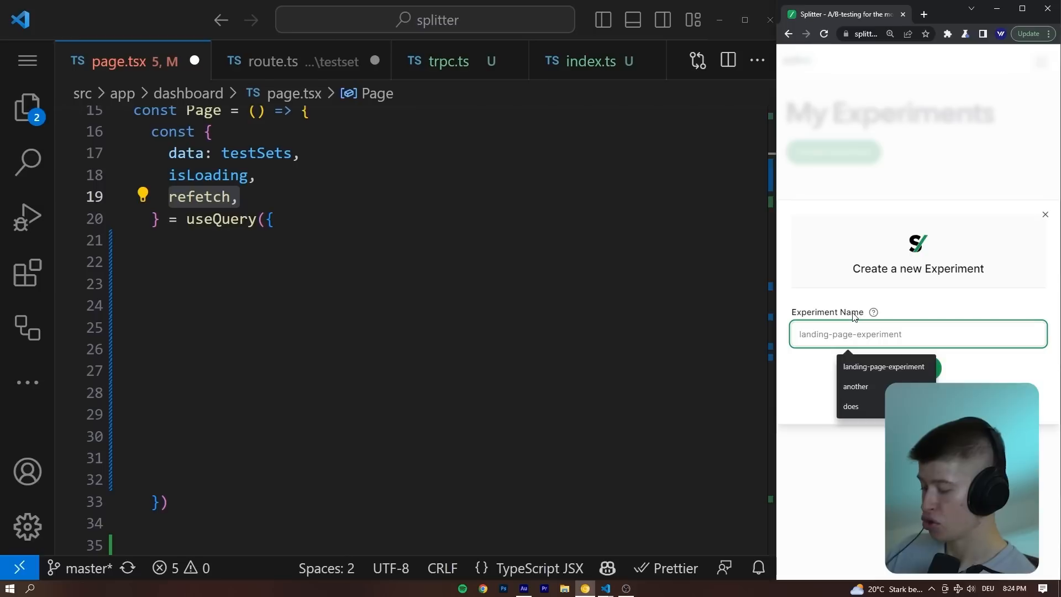
text(second)
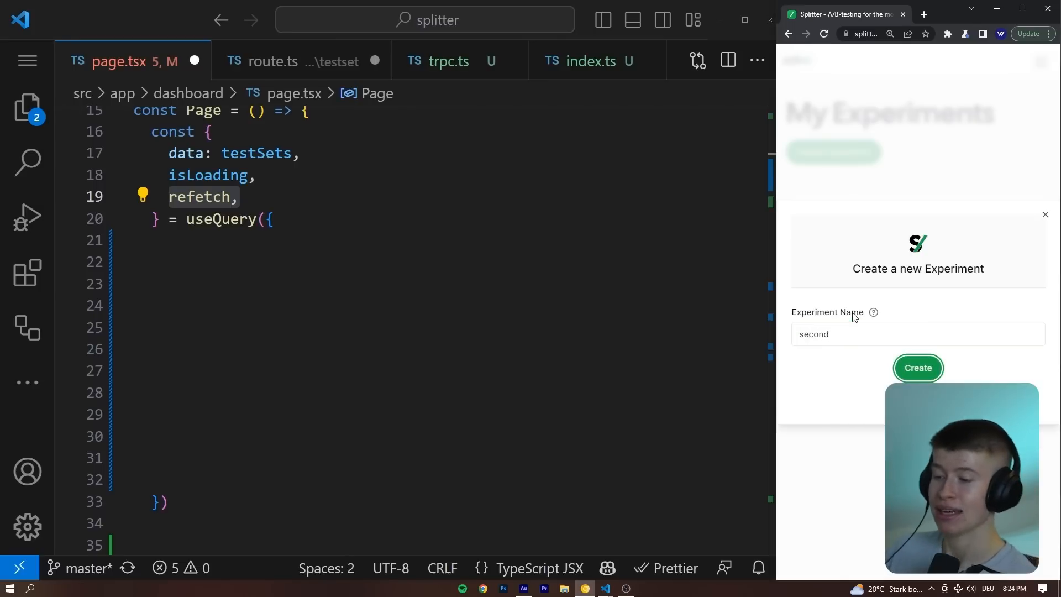
click(918, 367)
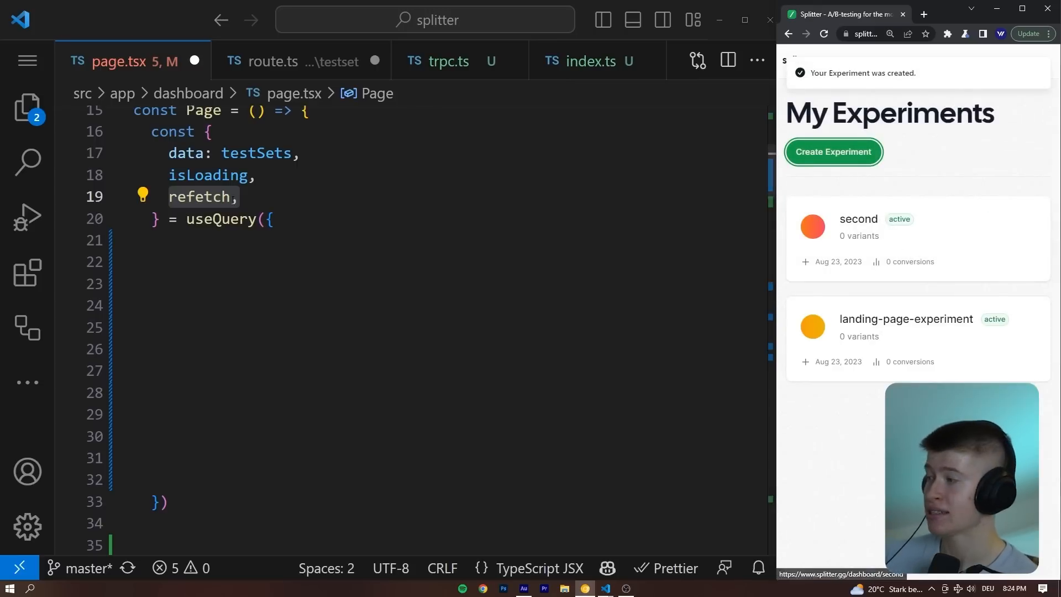
click(203, 197)
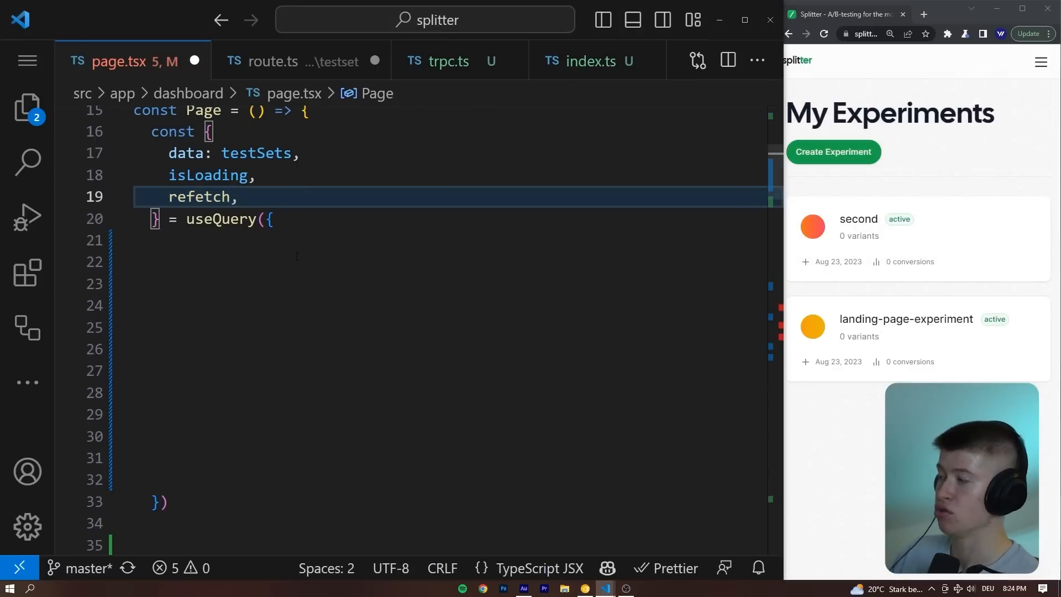
Add queryKey ['testSets'] and an async queryFn returning axios.get('/api/testset') data.
text(queryKey: ['testSets'],)
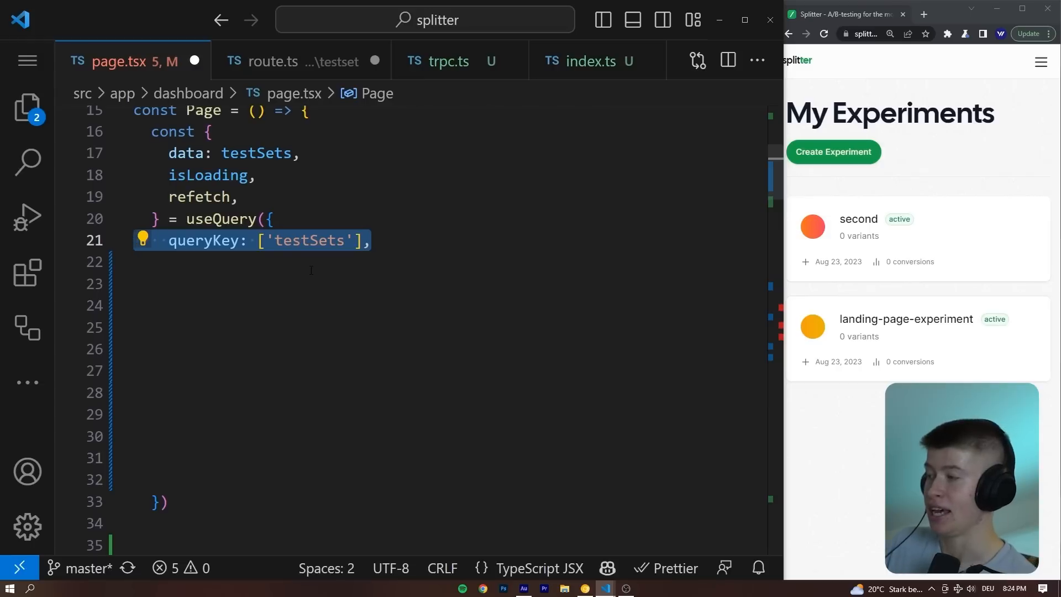
text(queryFn: async () => {)
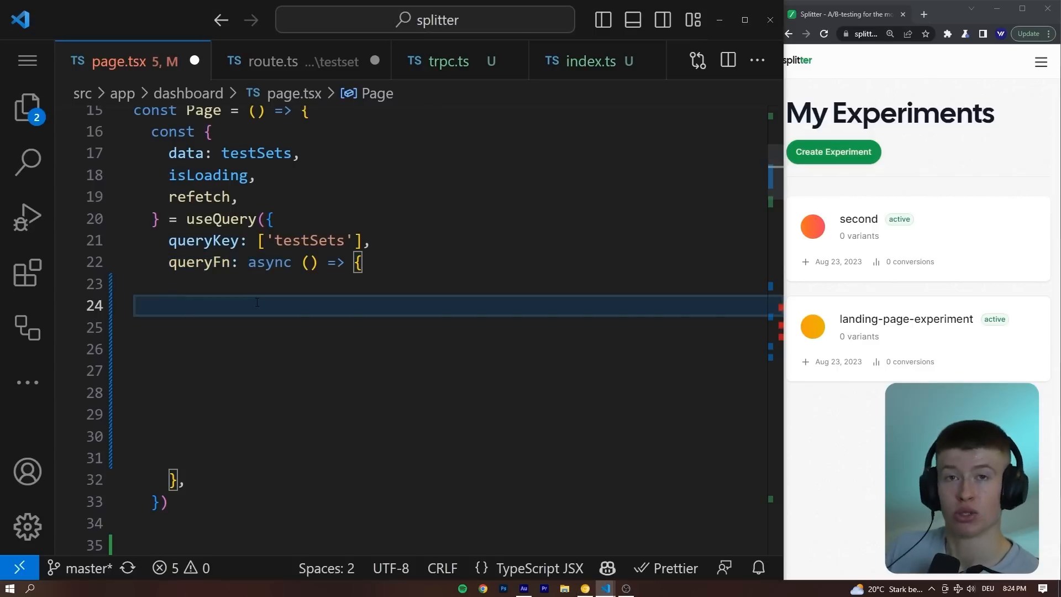
text(const { data } = await axios.get('/api/testset'))
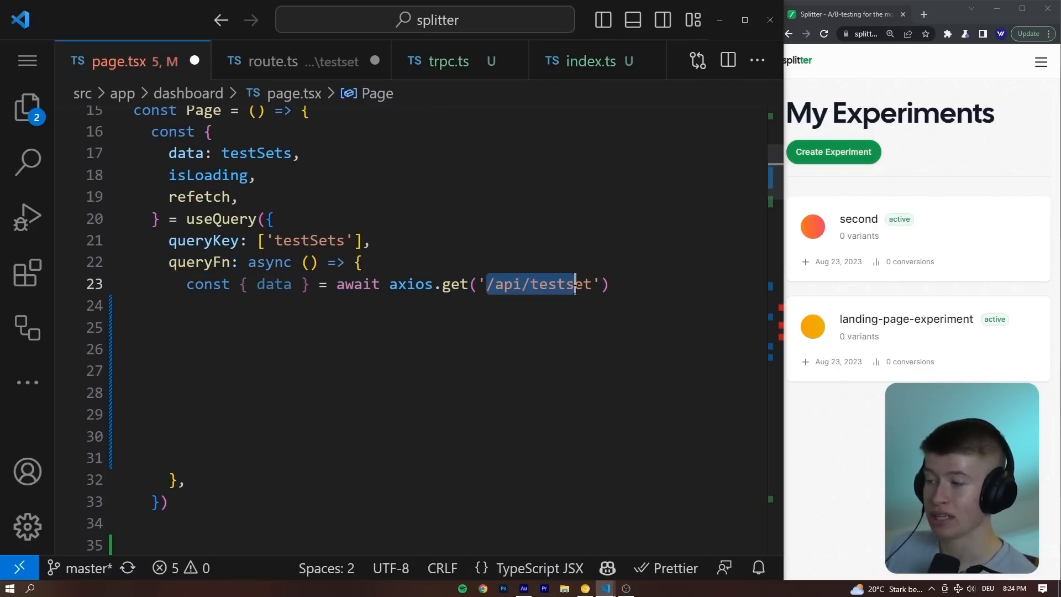
text(return data)
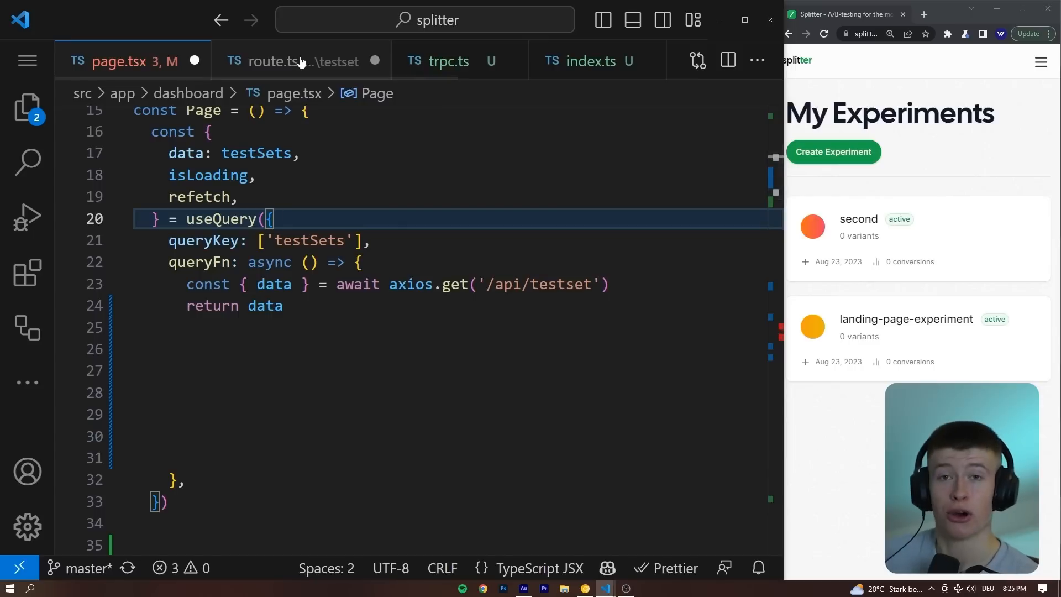
Cast the queryFn's returned data to route.ts's testSets_ array type.
click(301, 60)
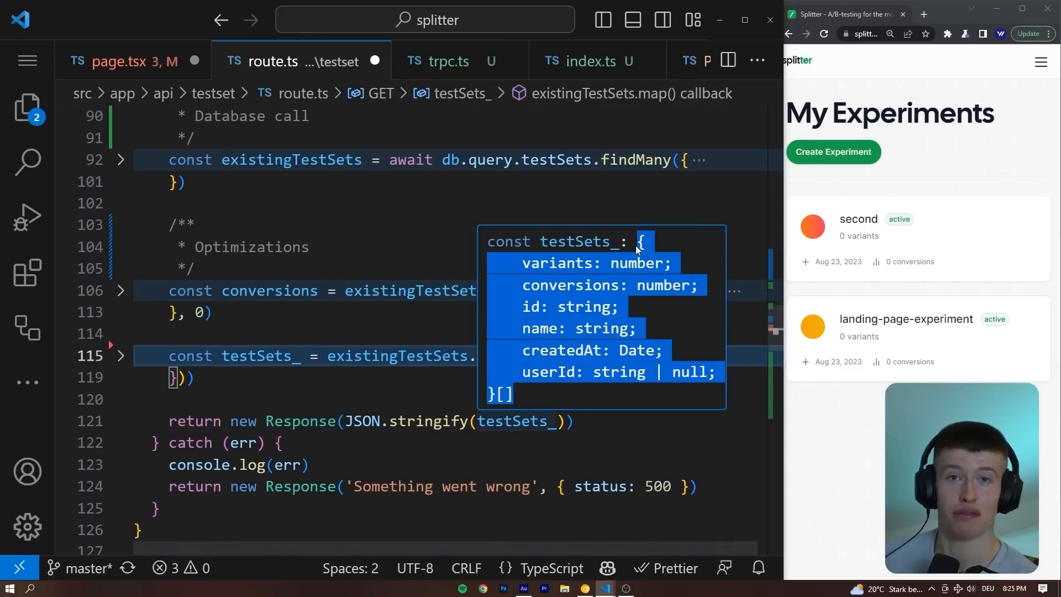
click(121, 61)
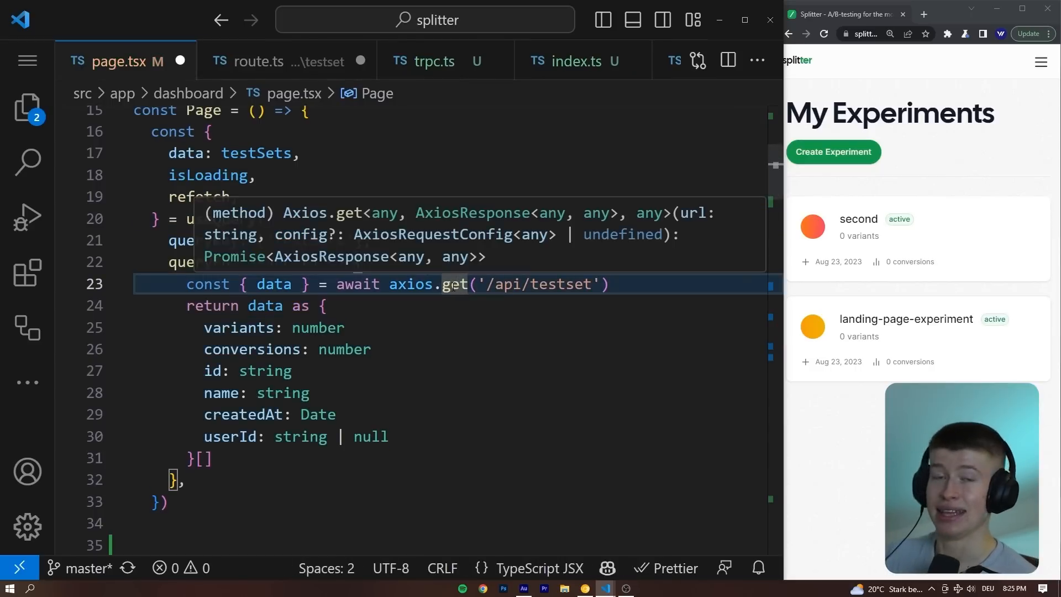
mouse_move(616, 215)
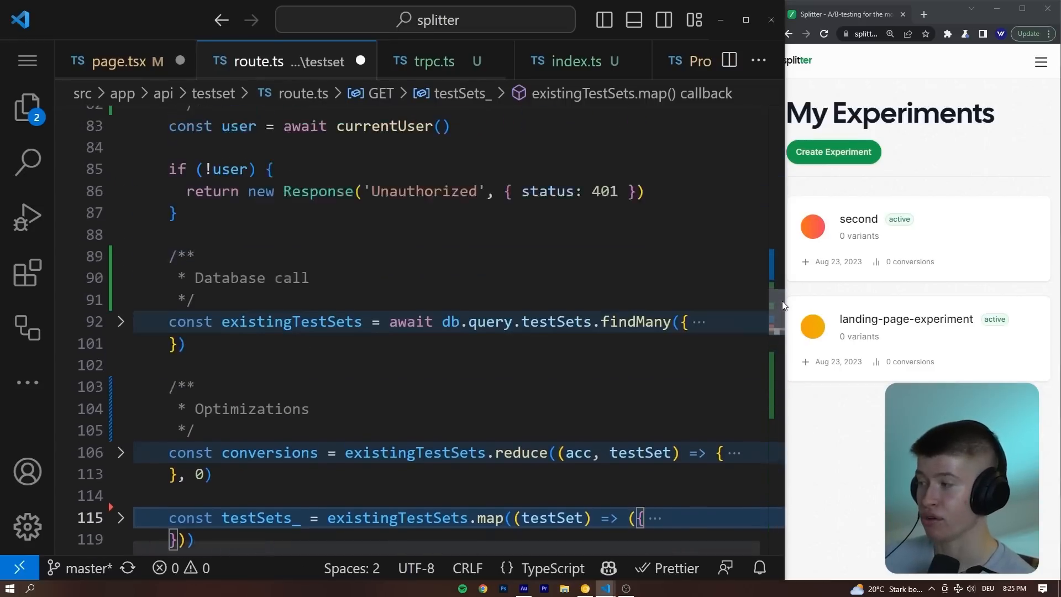
scroll(down, 3)
text(return new Response(JSON.stringify(testSets_)))
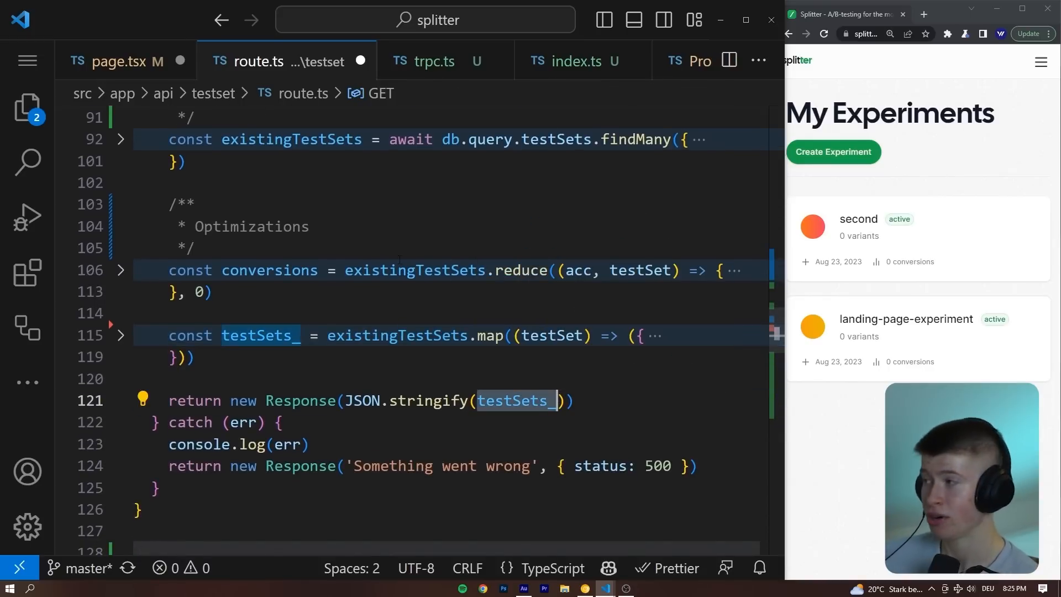
mouse_move(514, 400)
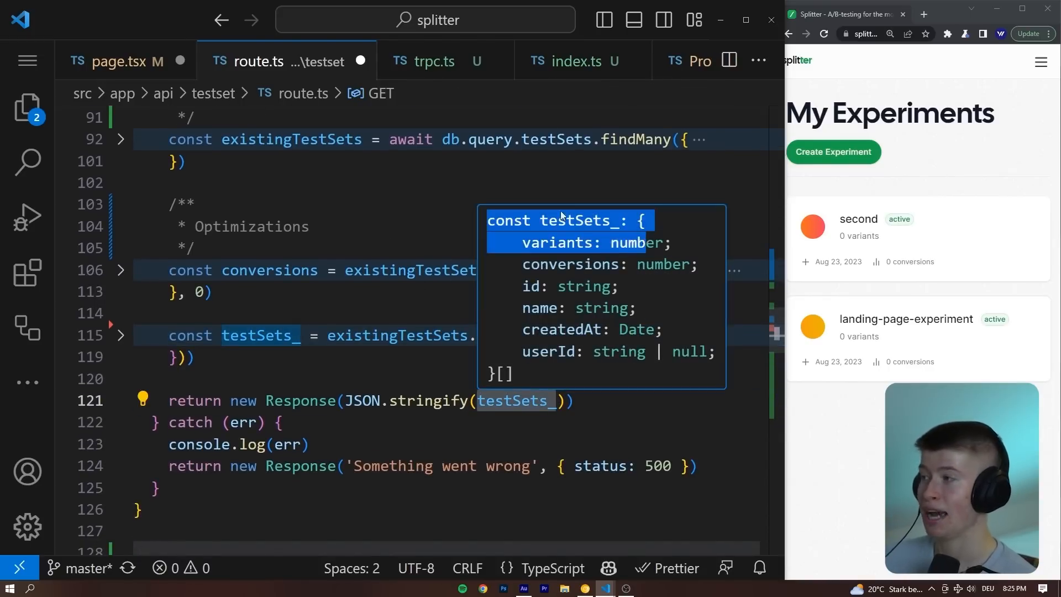
click(109, 61)
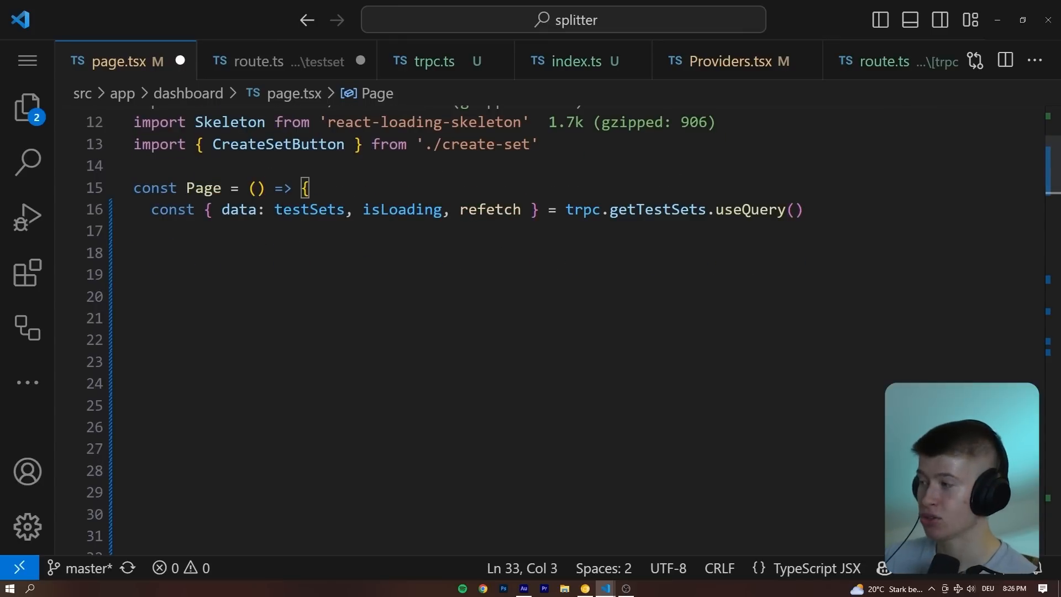
mouse_move(310, 209)
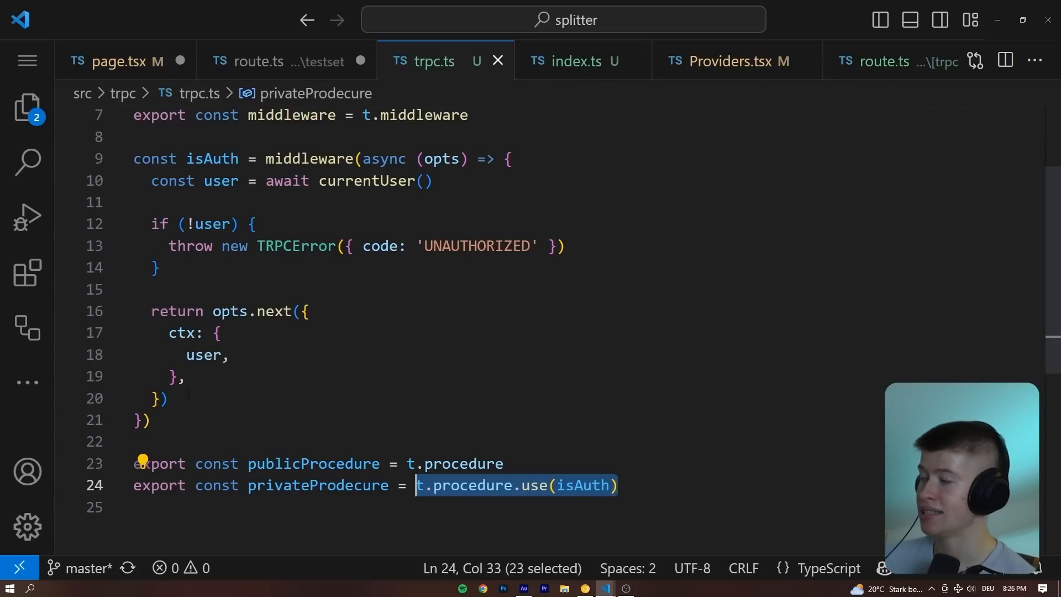
Compare route.ts's auth block with trpc.ts's isAuth middleware, then view index.ts.
click(257, 61)
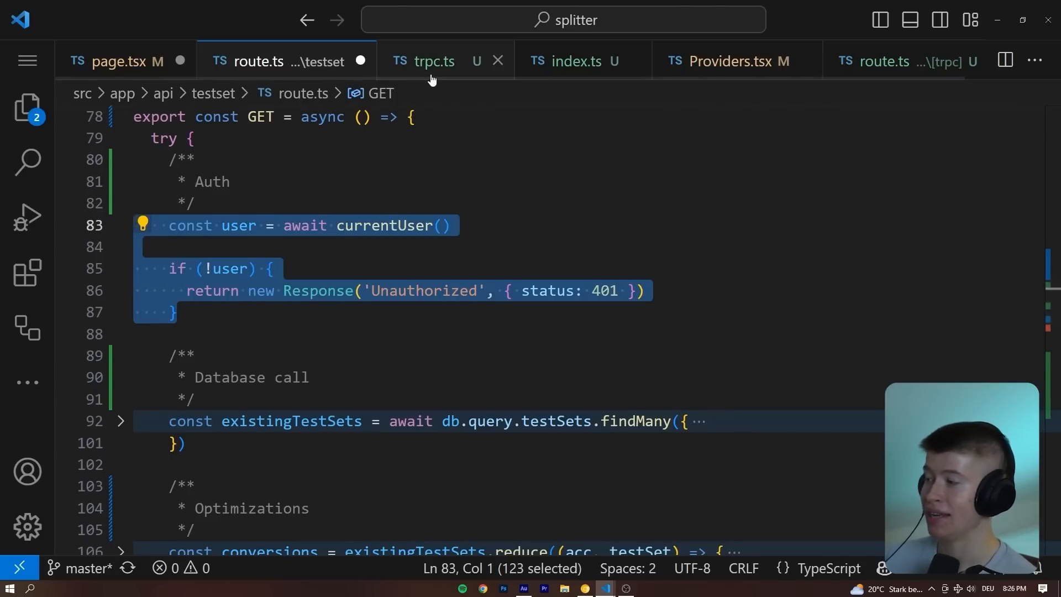
click(424, 61)
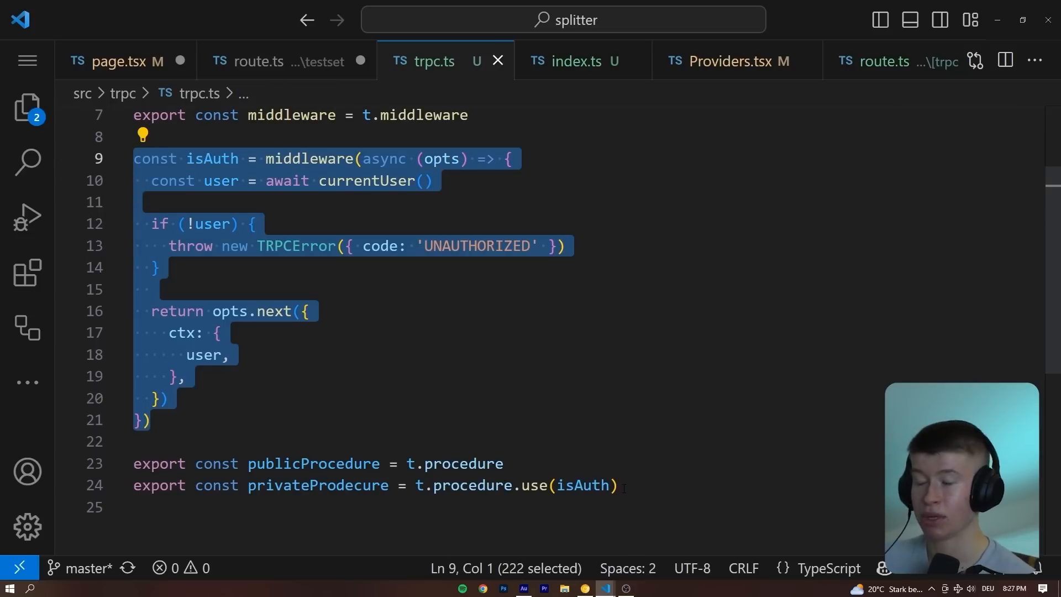
mouse_move(579, 61)
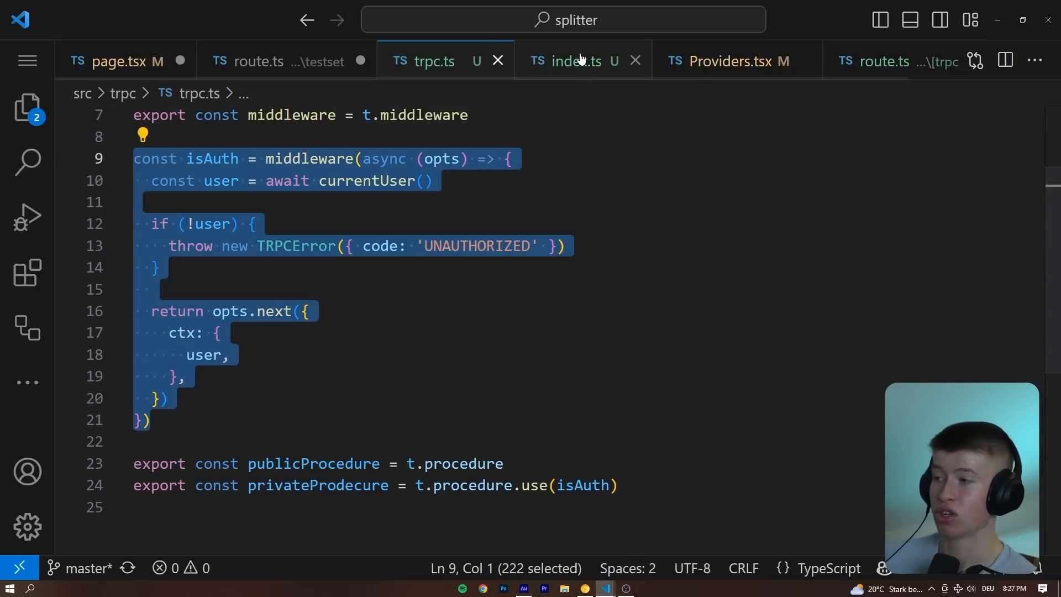
click(570, 61)
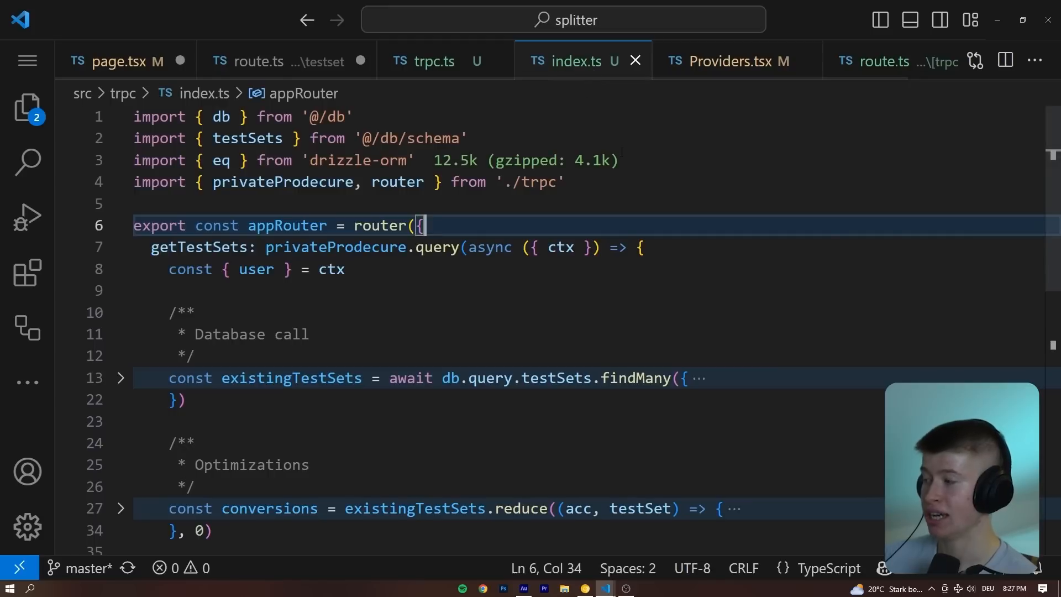
Type 'const runtime =' on a new line above appRouter in index.ts.
scroll(down, 3)
text(export)
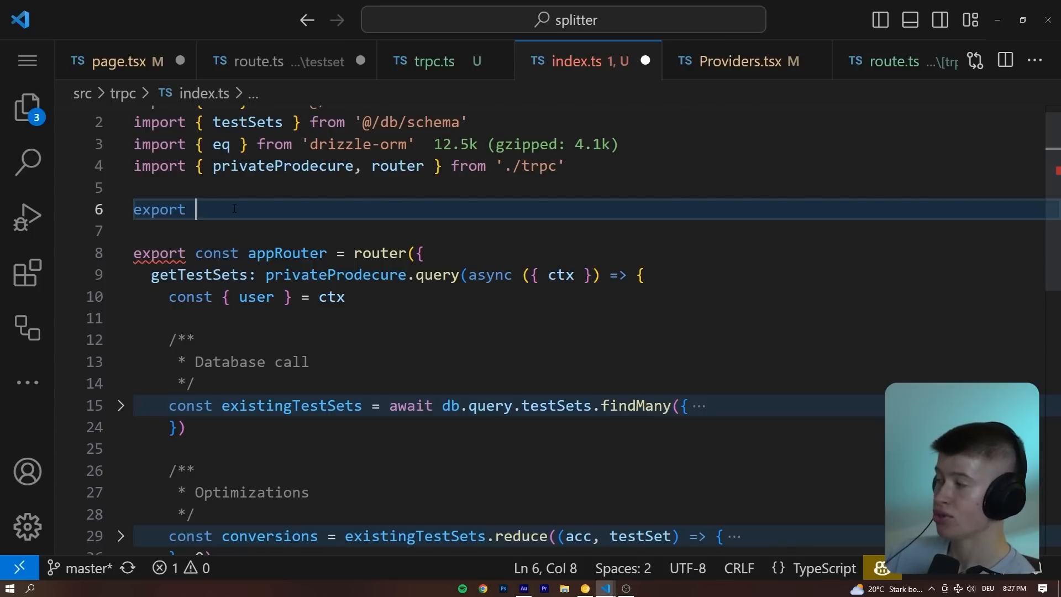
text(const runtime =)
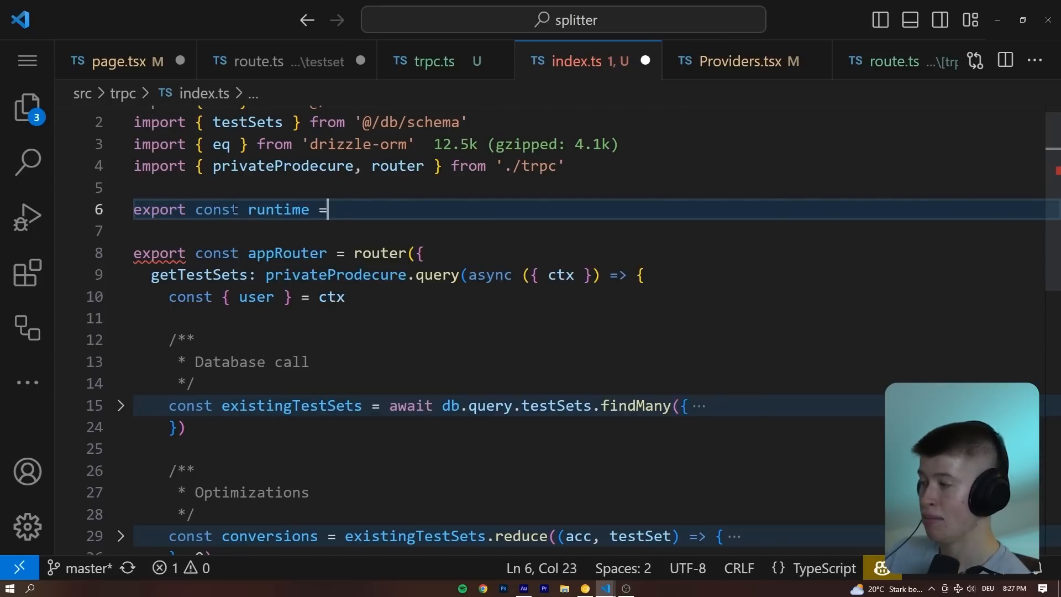